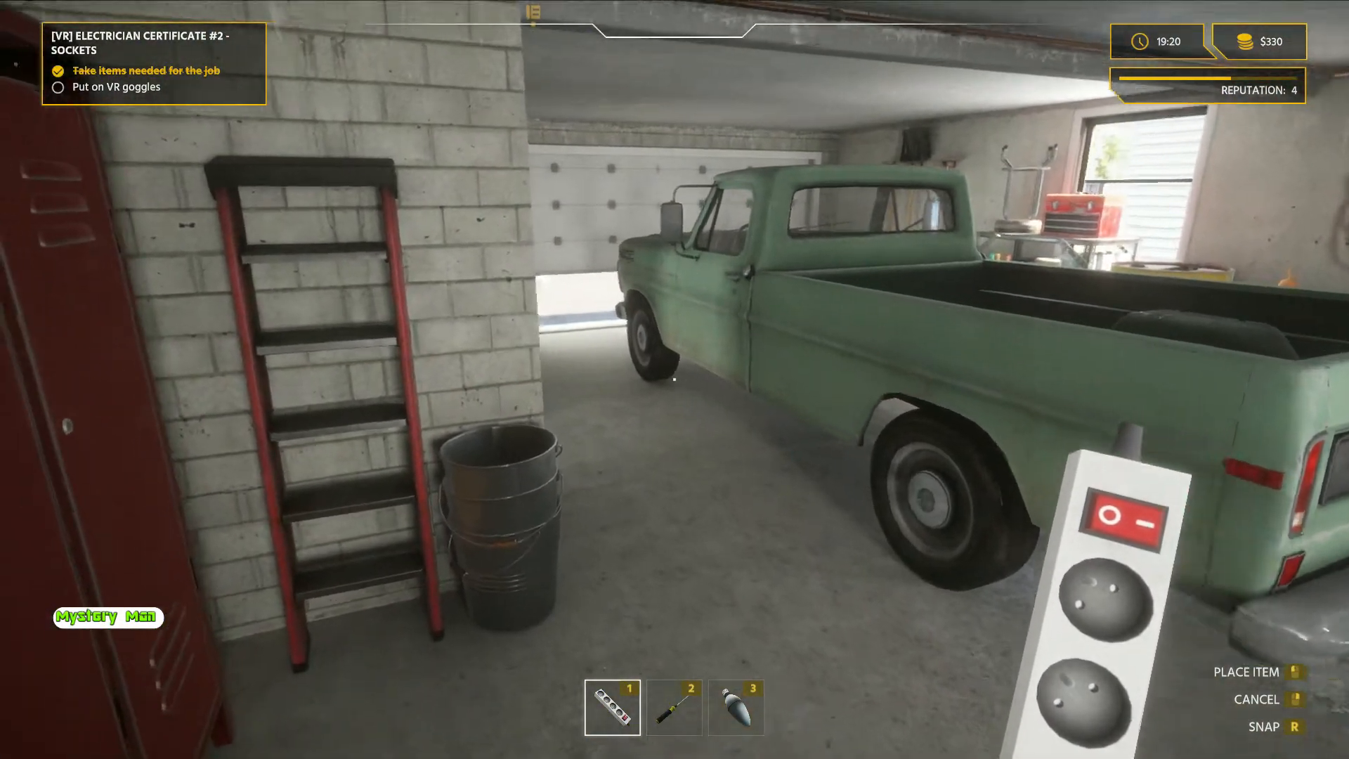
mouse_move(675, 380)
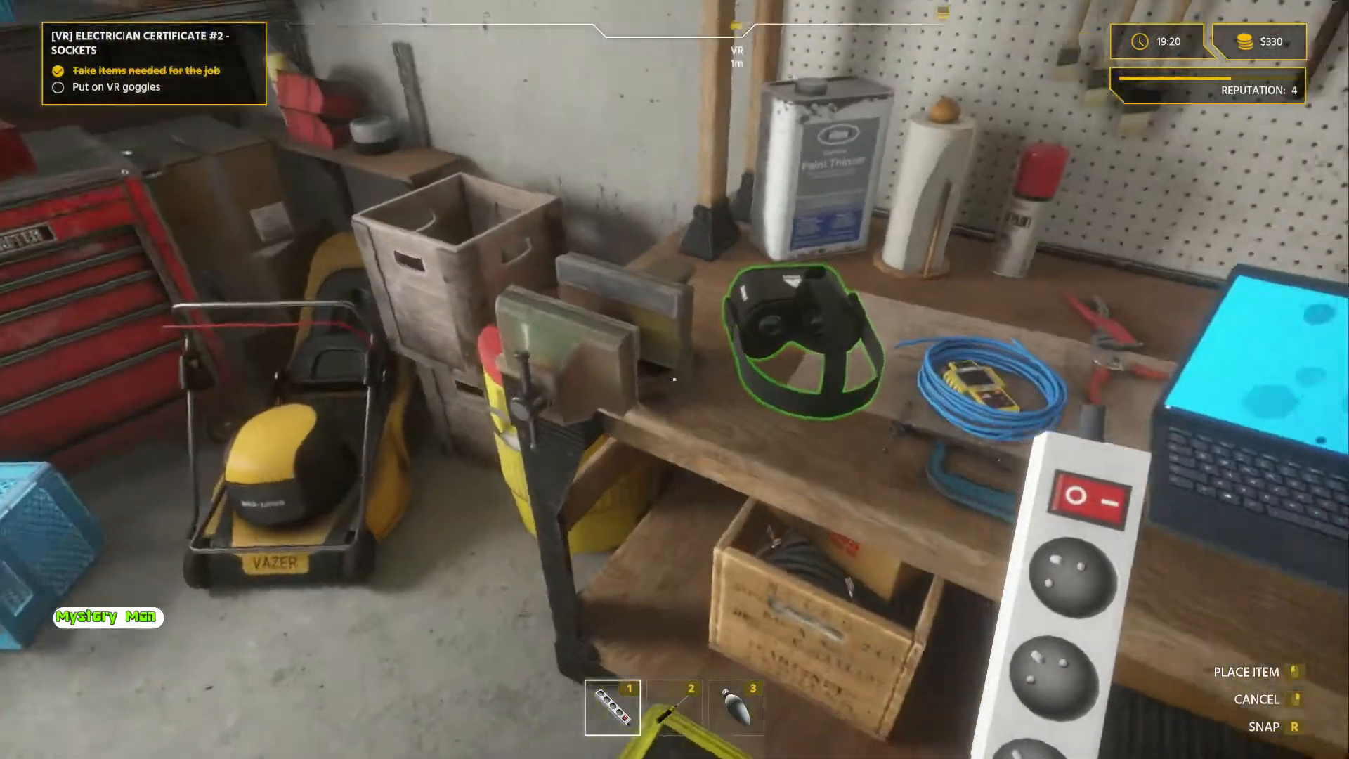
Step: Interact with the VR goggles on the workbench to bring up the 'Begin VR Training?' prompt
left_click(792, 345)
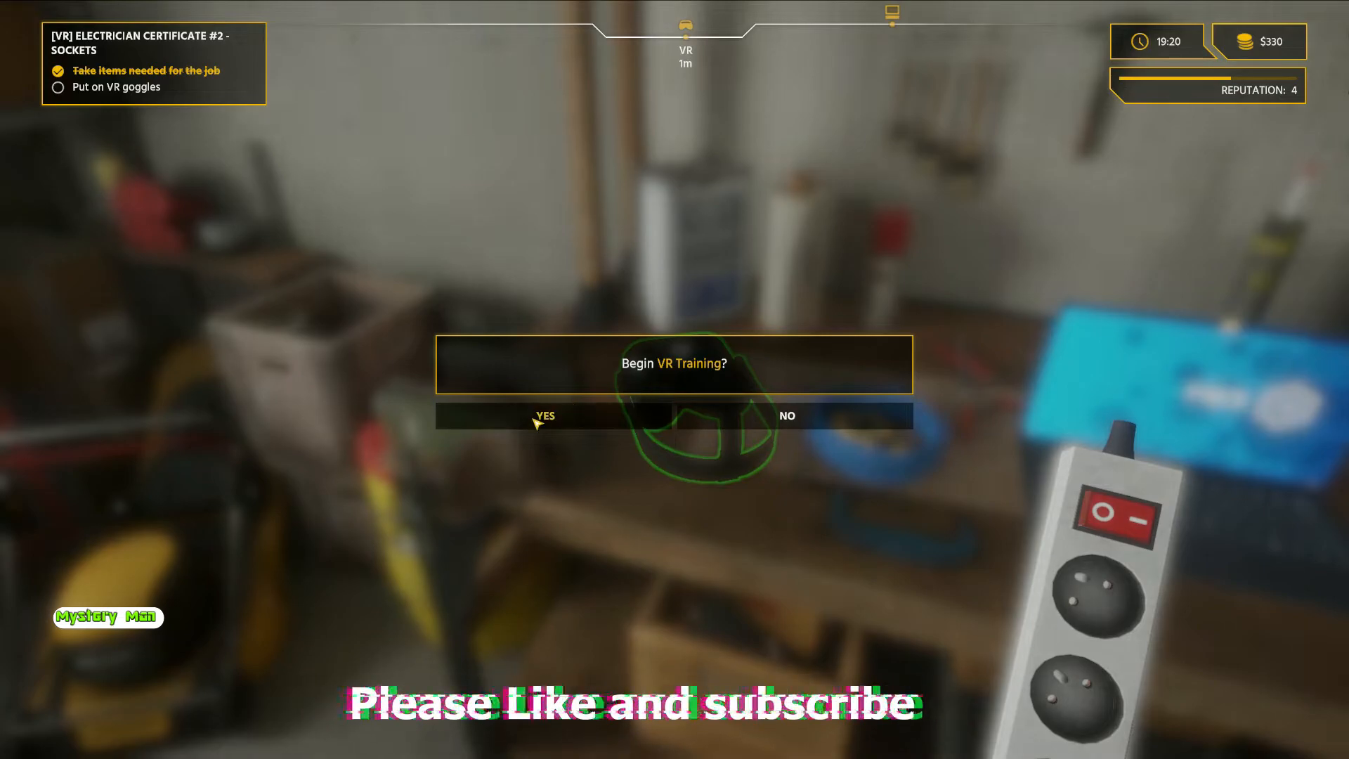
Step: Confirm YES to begin VR training and OK the Sockets and Cables introduction
left_click(544, 416)
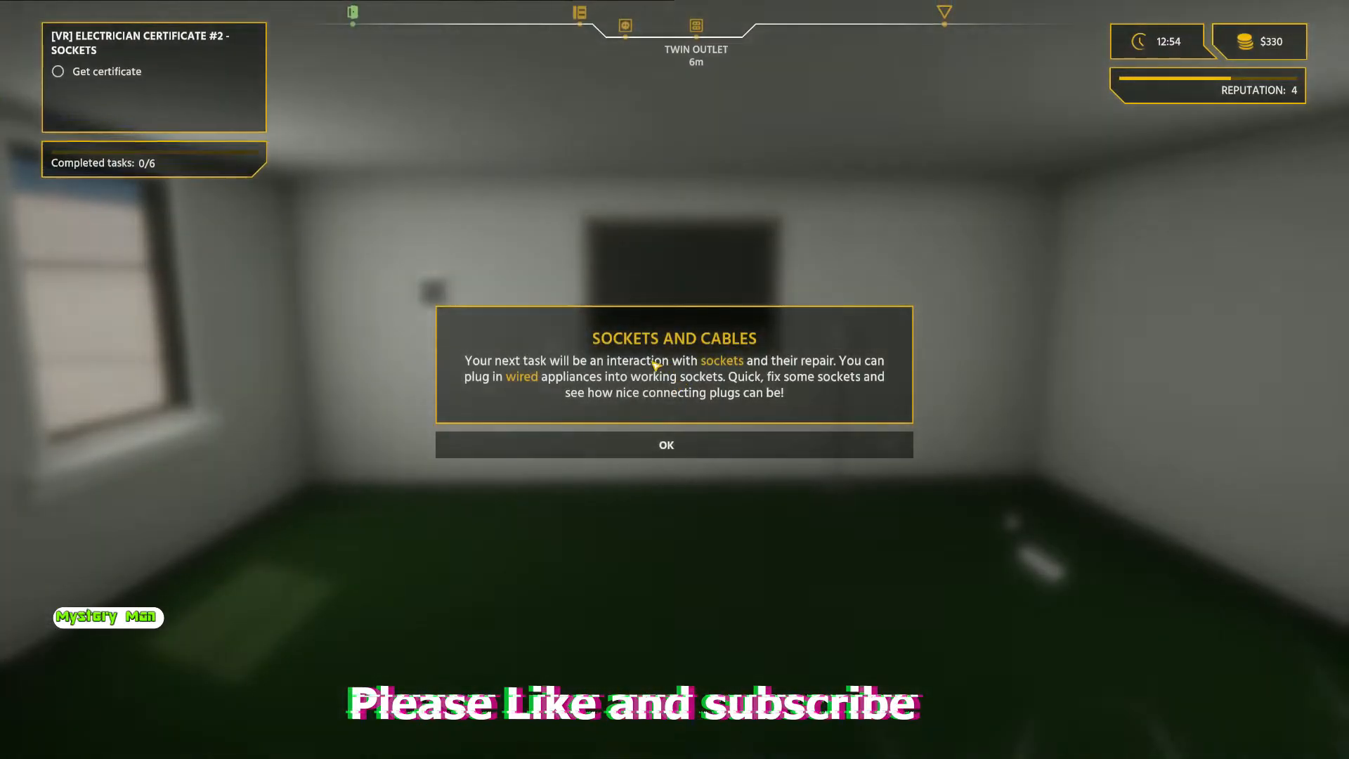
left_click(674, 446)
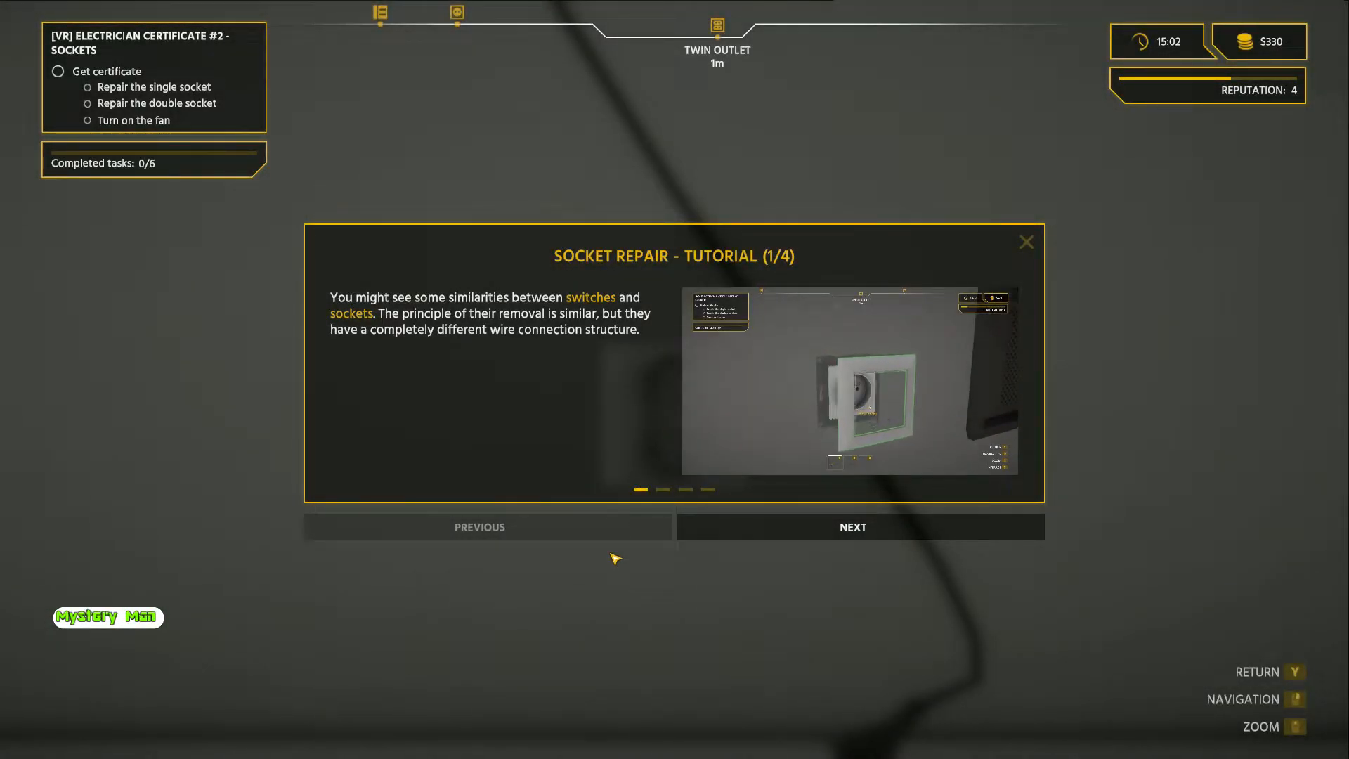
Step: Page through the Socket Repair tutorial and close it on page 4/4
left_click(852, 527)
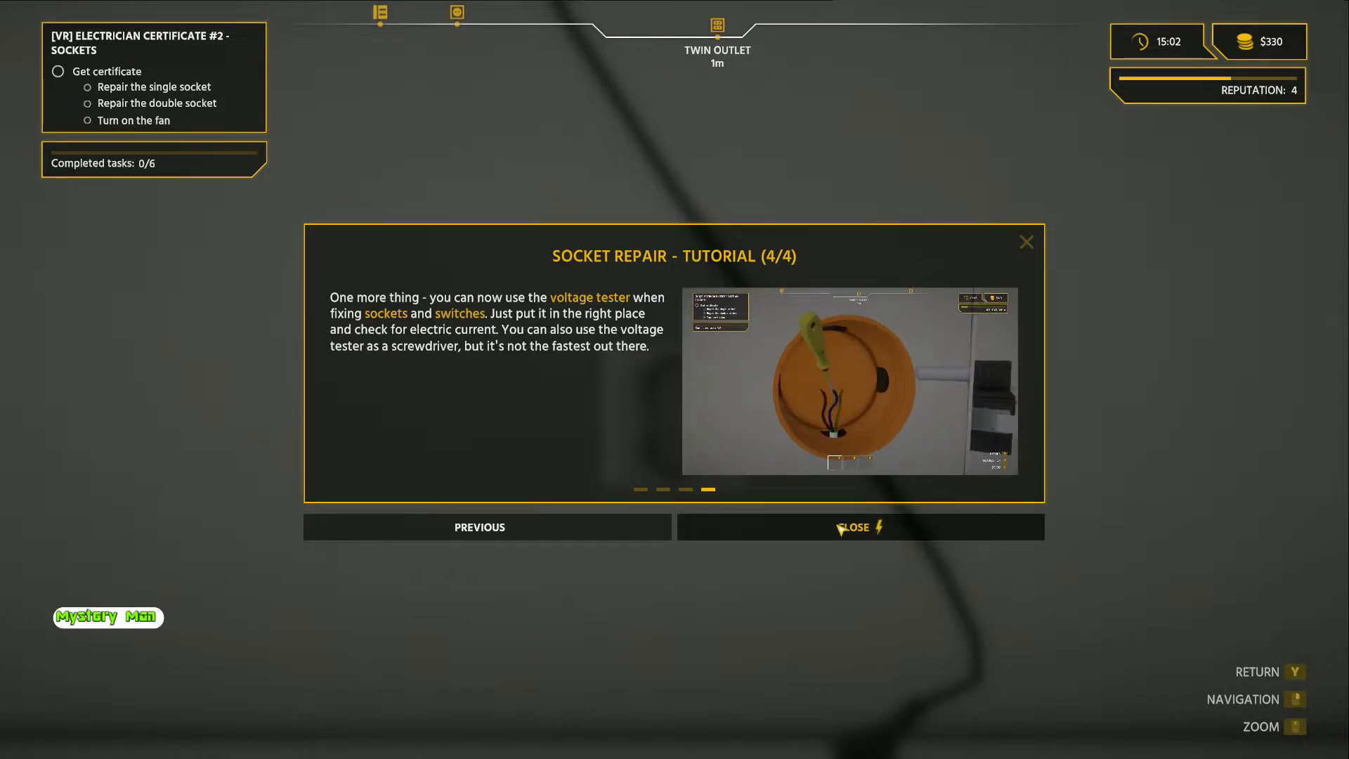
left_click(860, 527)
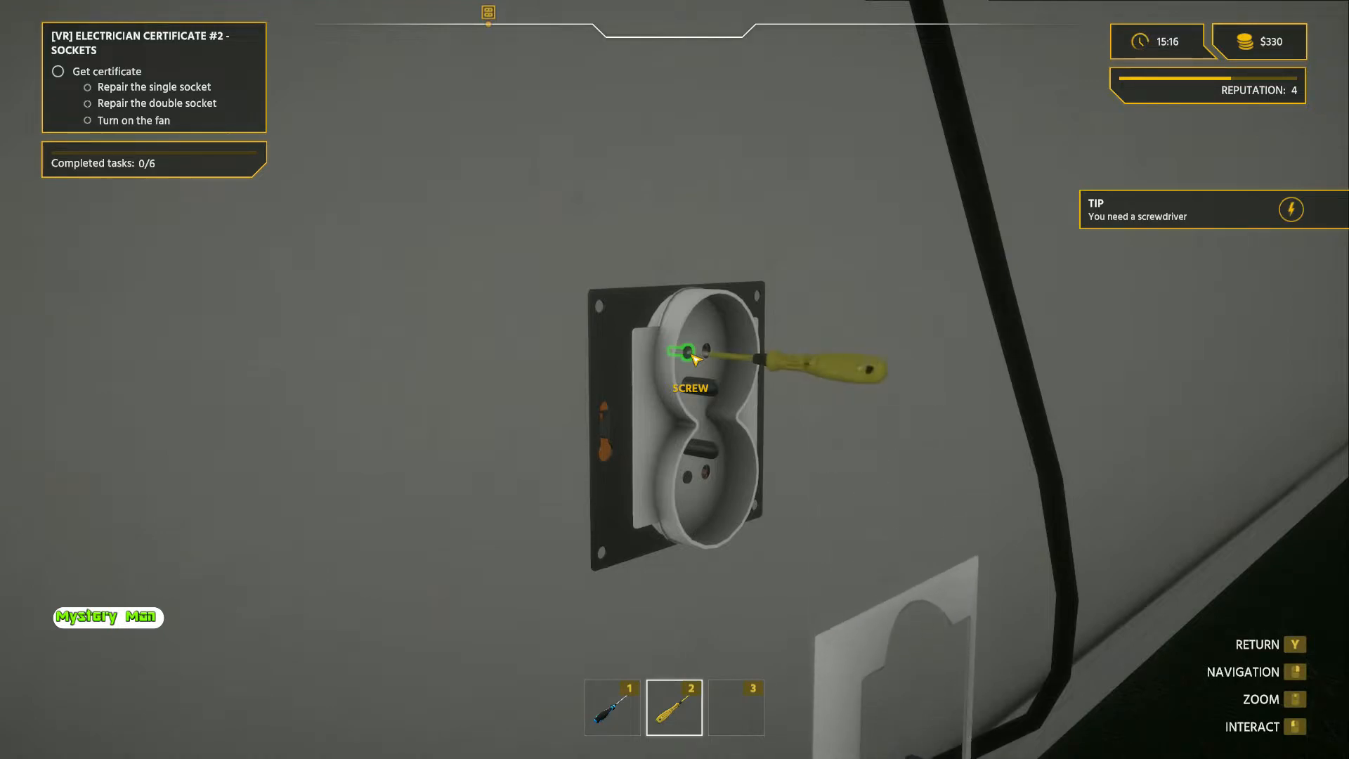
Step: Loosen the socket screw and fix the green-yellow wire in the PE (Protective) terminal
left_click(692, 352)
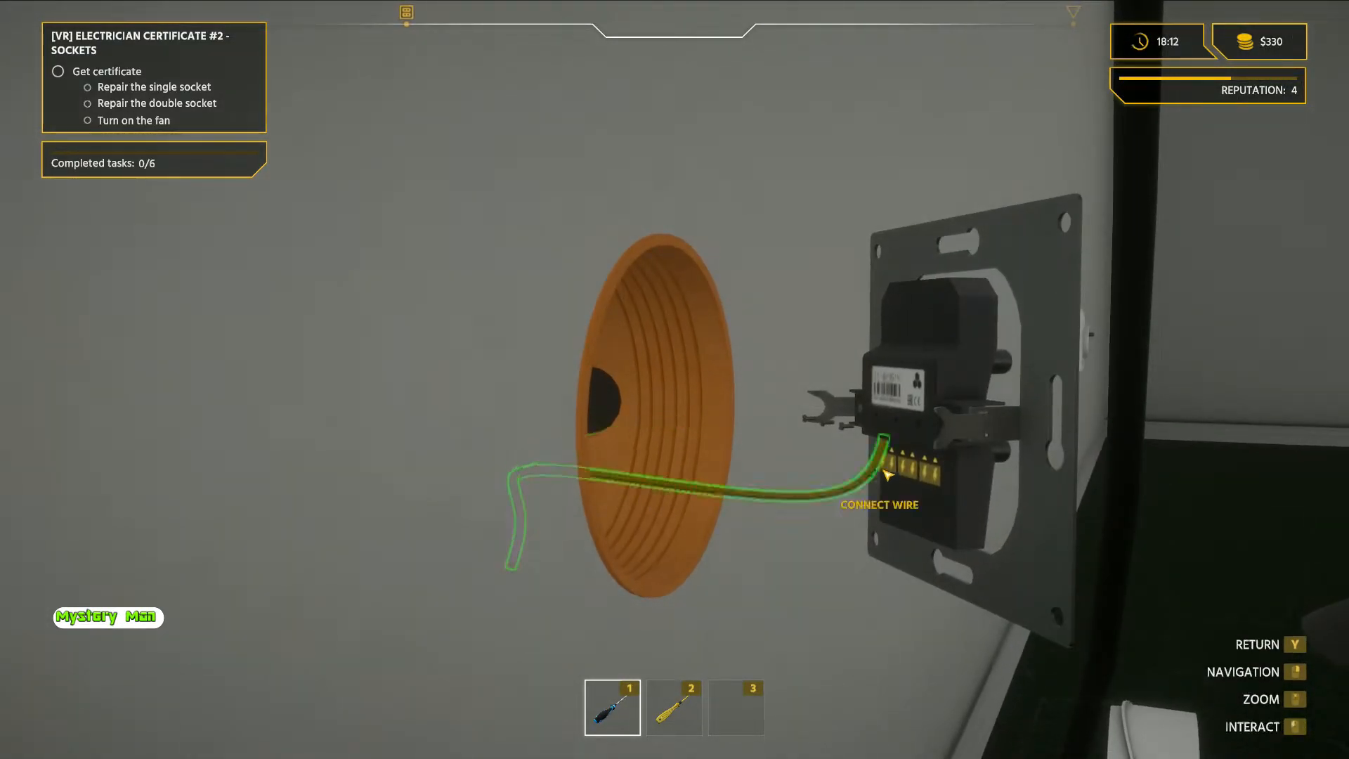
left_click(883, 478)
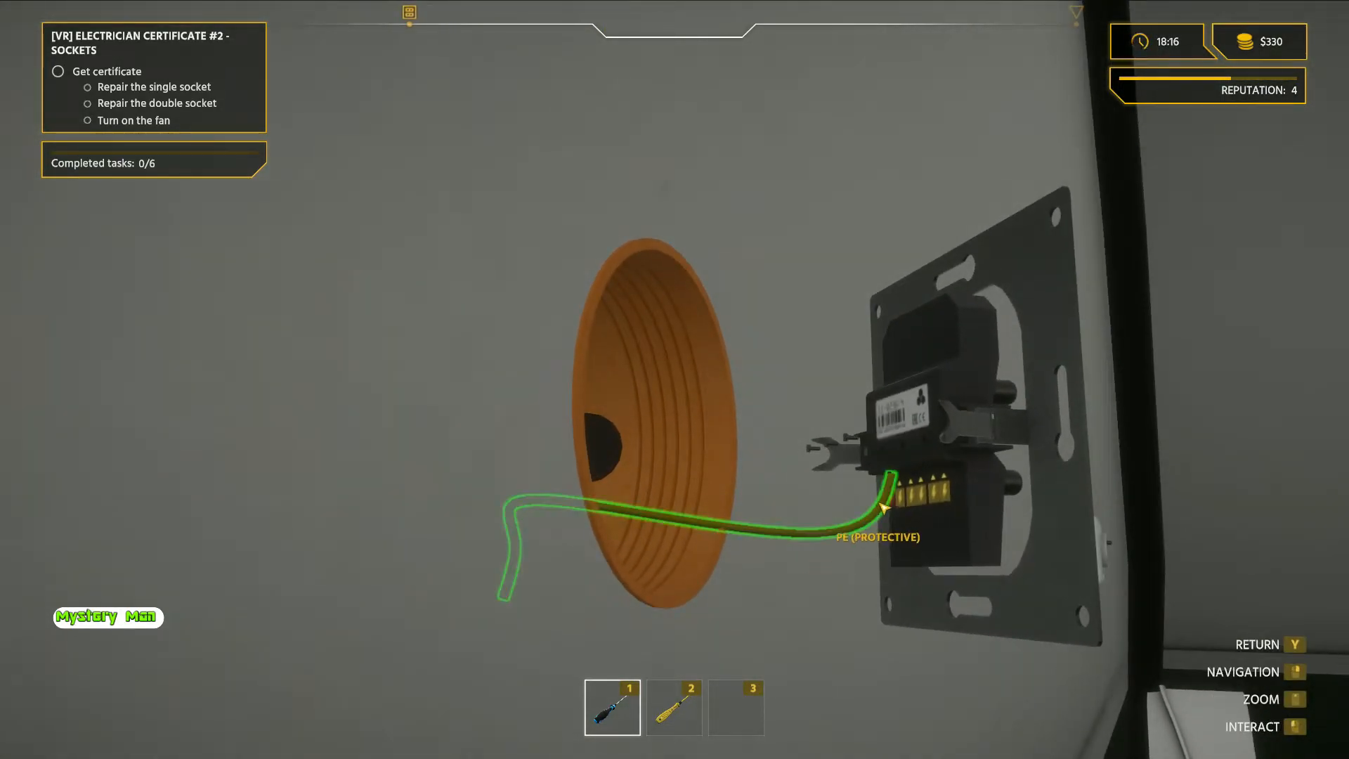
left_click(882, 507)
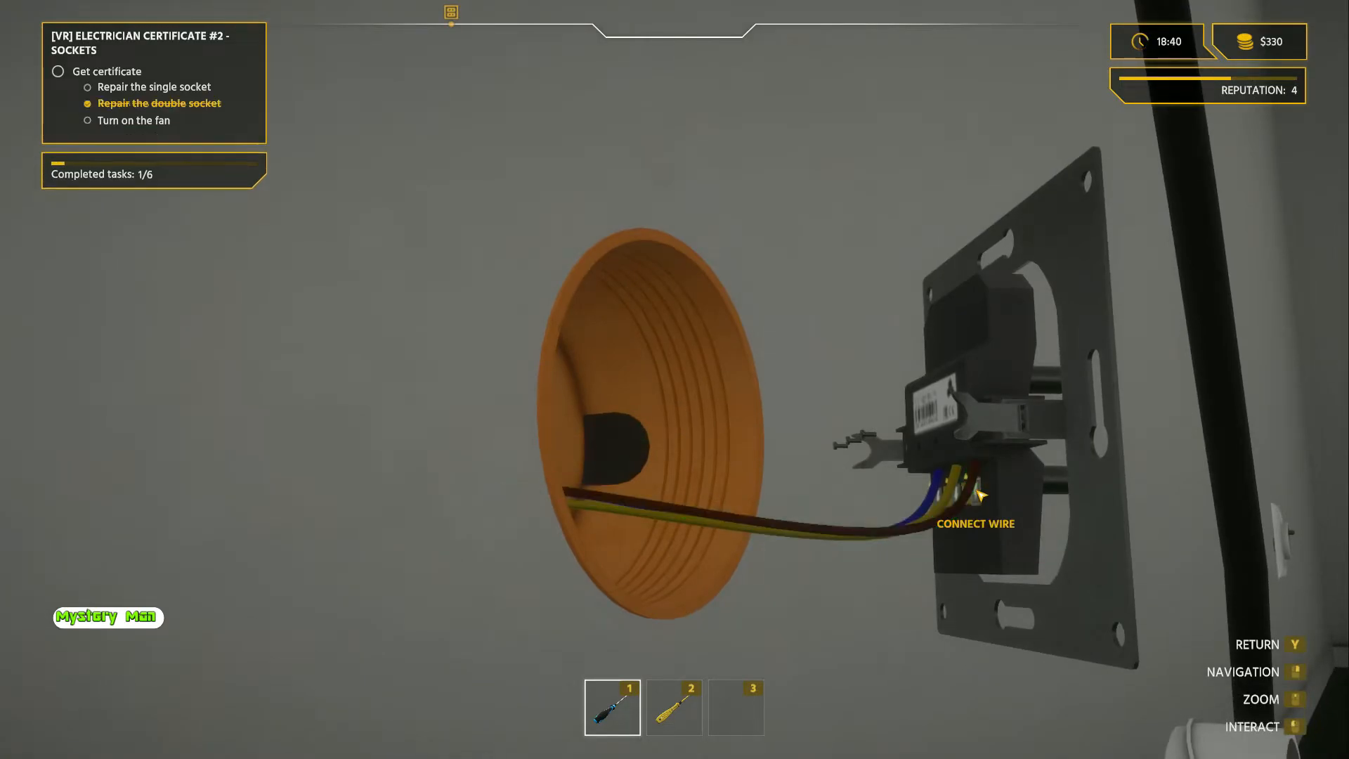
Step: Connect the wire to the double socket terminal and tighten its screw
left_click(975, 499)
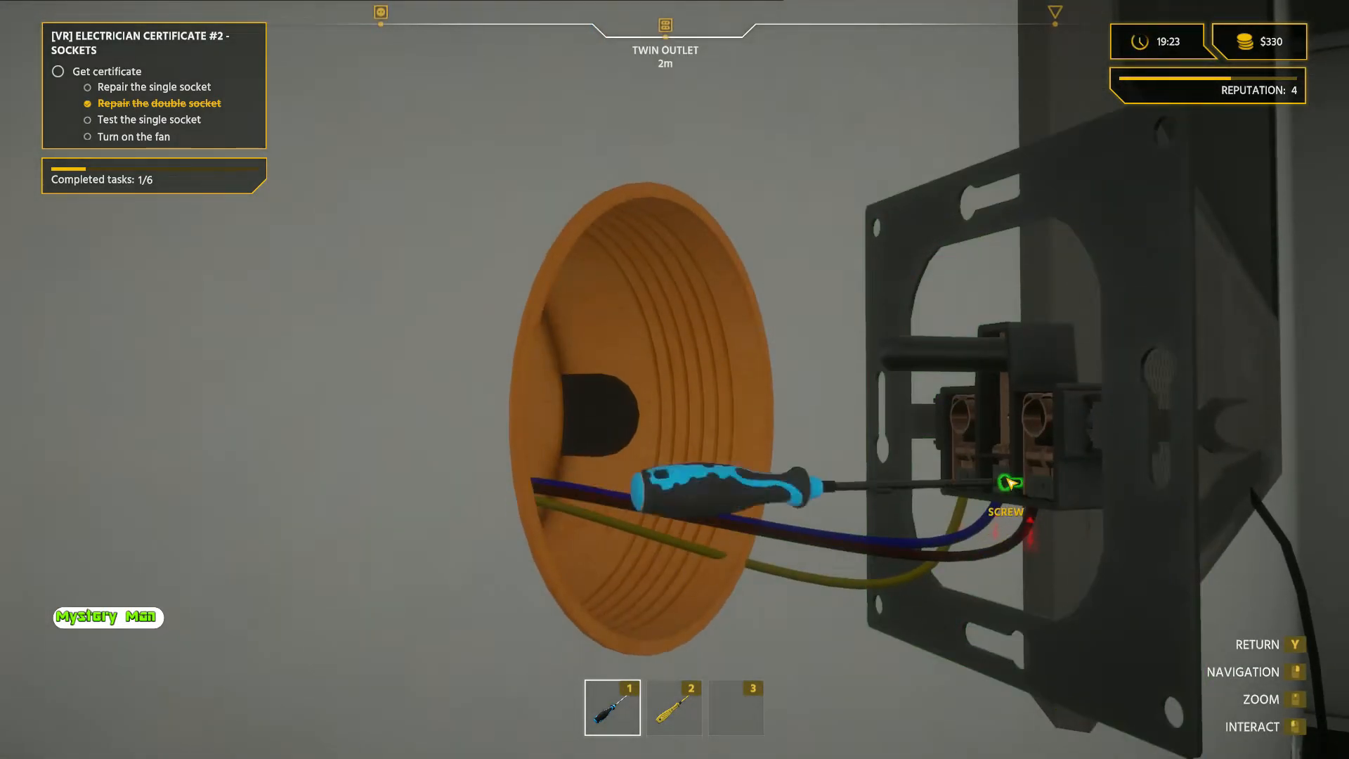
left_click(1006, 482)
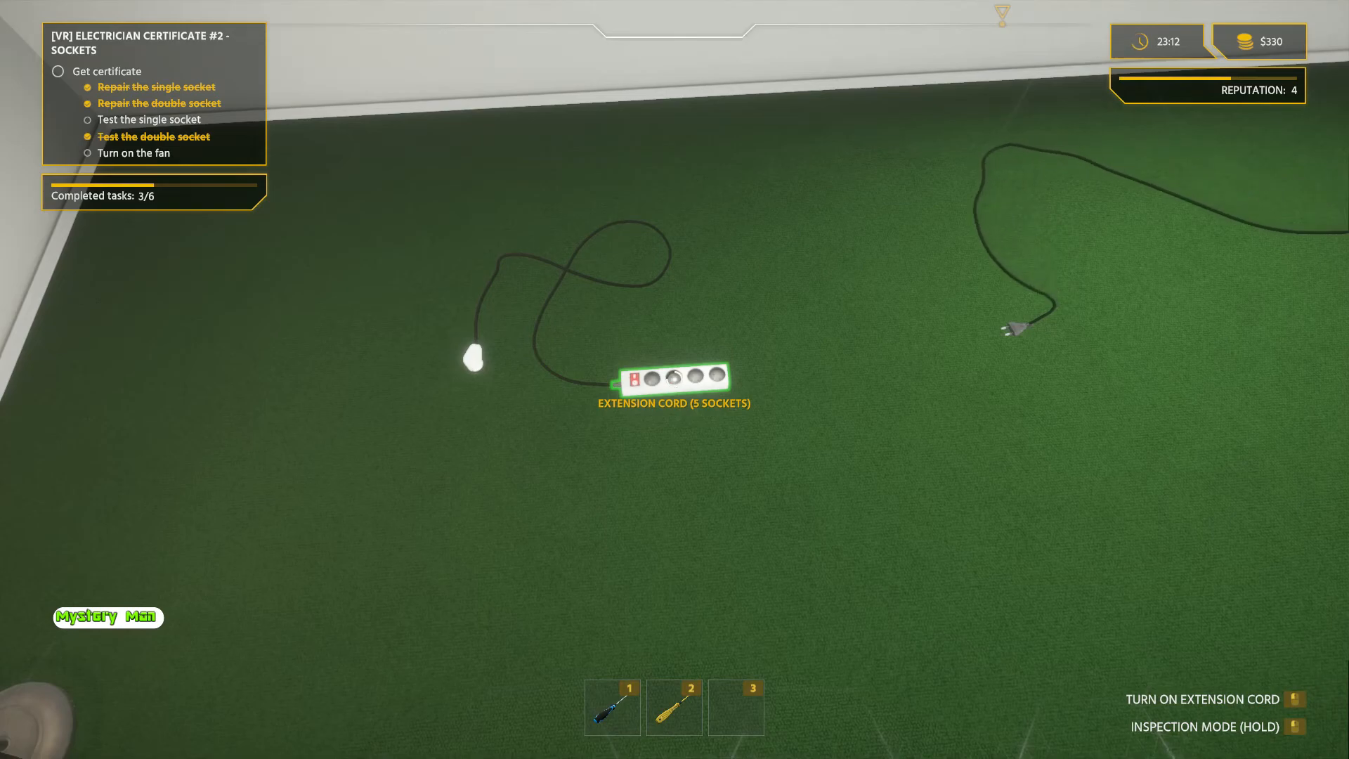
Step: Turn on the extension cord and open its radial menu showing Take Plug
left_click(673, 376)
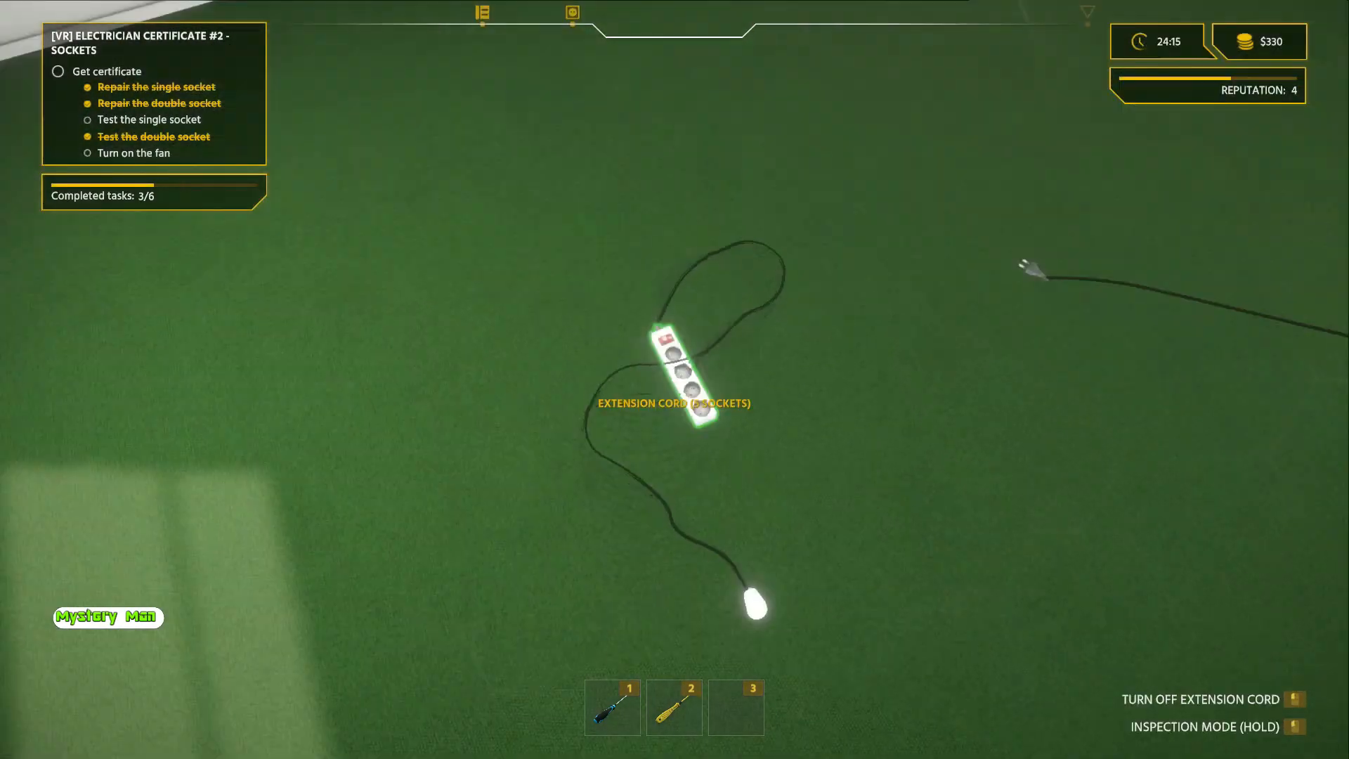
left_click(673, 381)
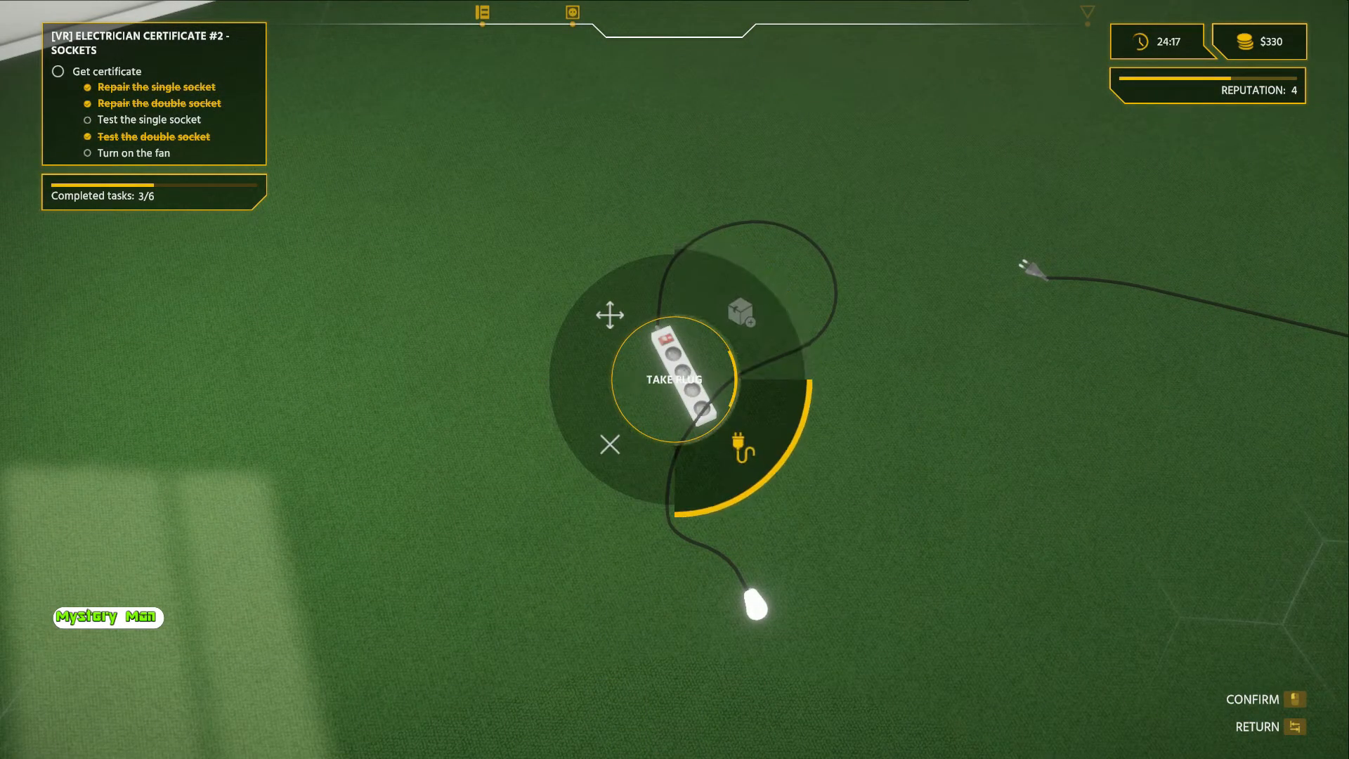